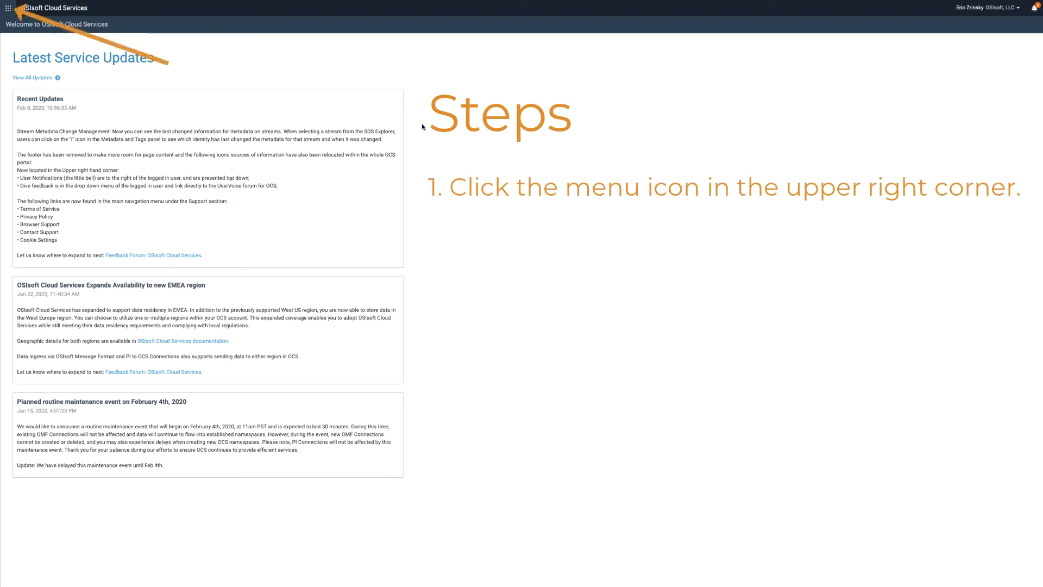
mouse_move(293, 74)
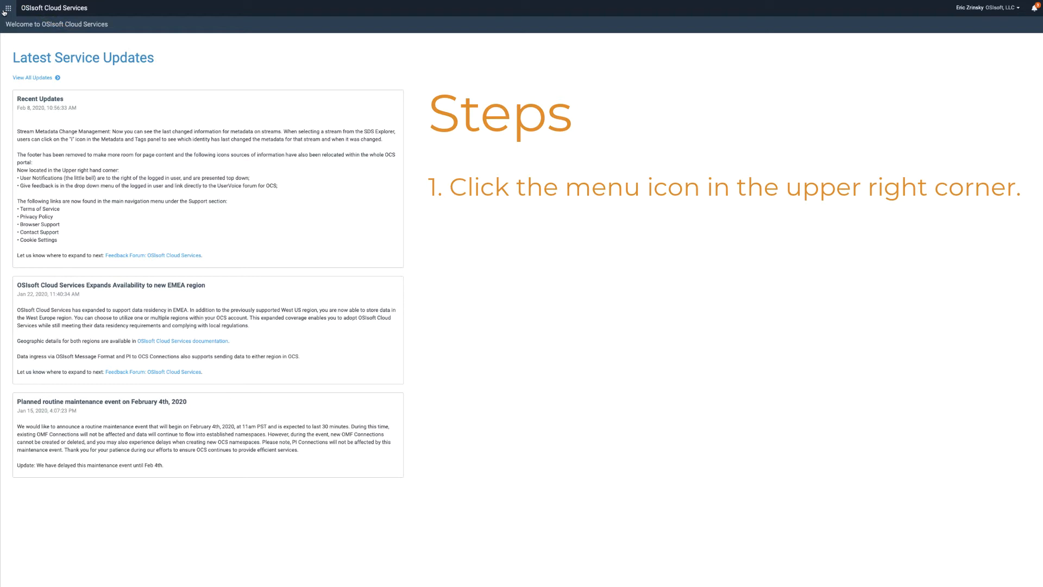
Open the main navigation panel from the welcome page's grid icon
click(7, 7)
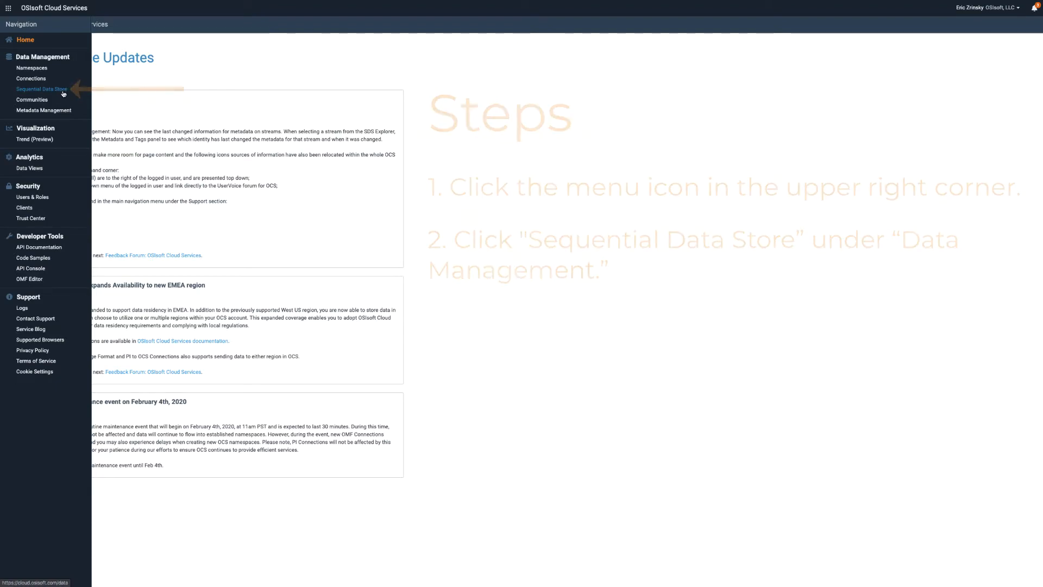
Go to Sequential Data Store, choose the Drilling namespace and list its Stream Views
click(41, 88)
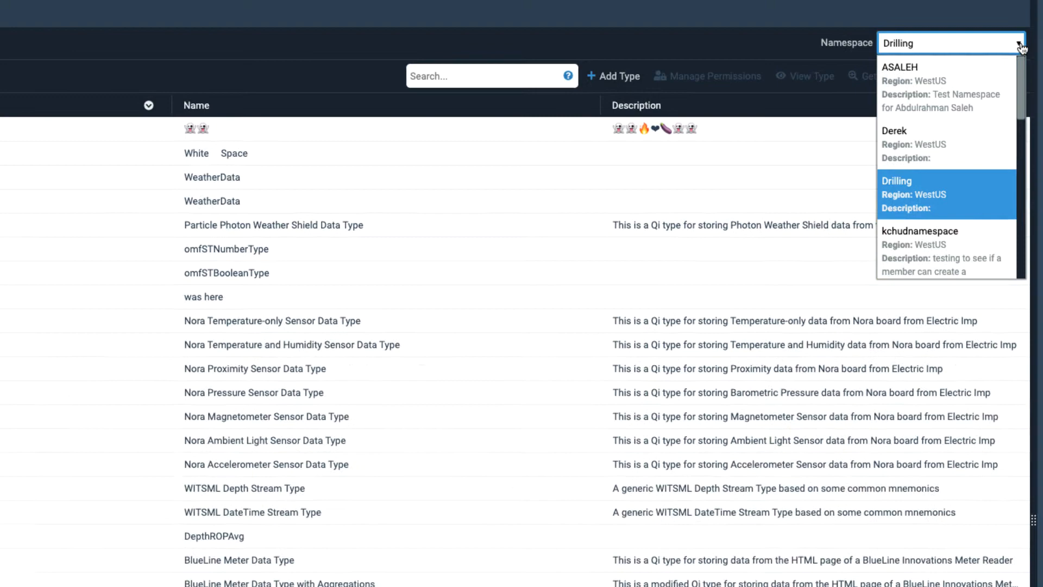
click(925, 194)
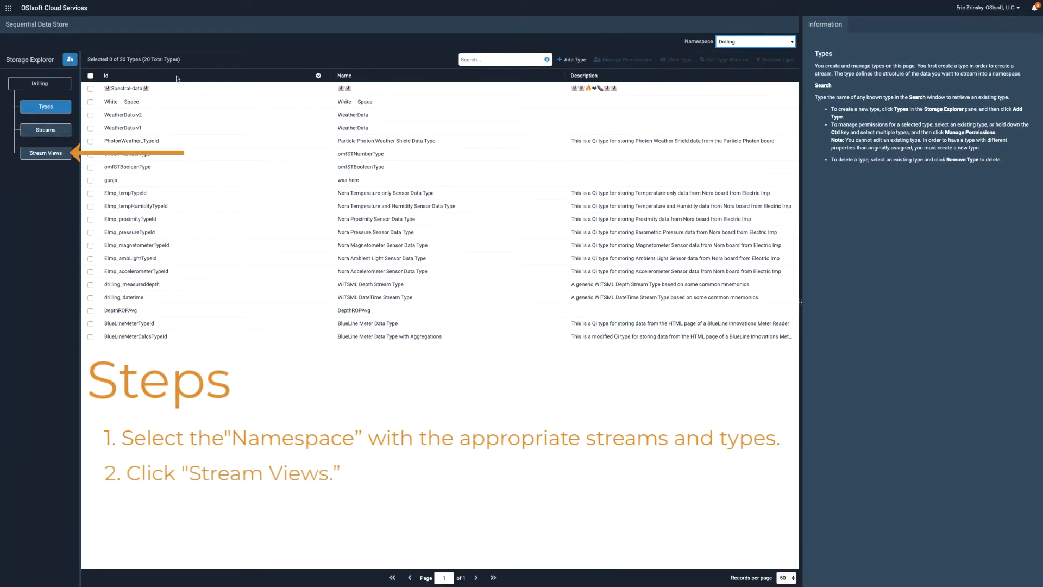
click(45, 153)
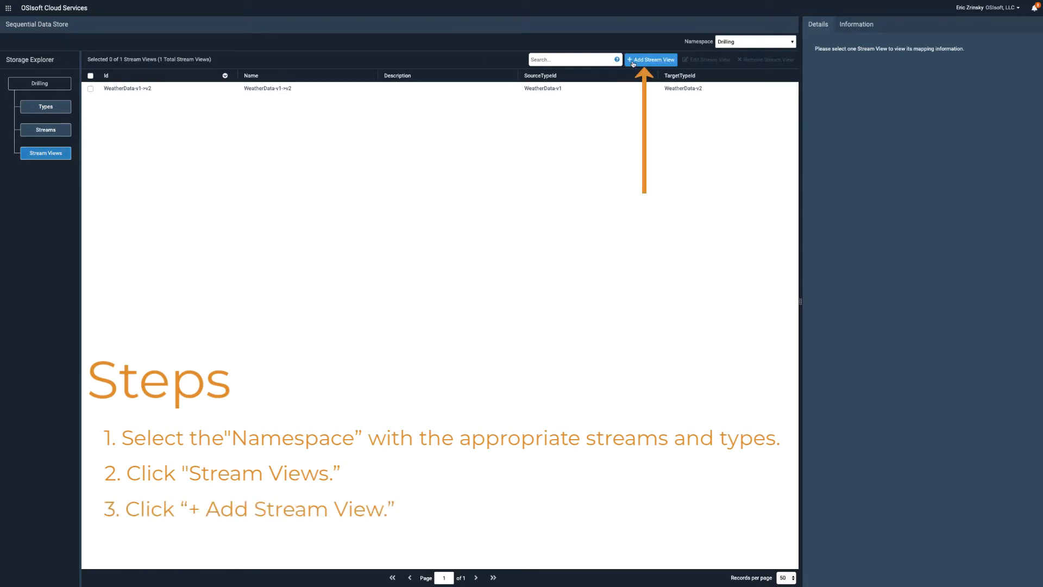
Begin a new stream view with Id Weather_Update and name Weather_Updated_Streams
click(651, 60)
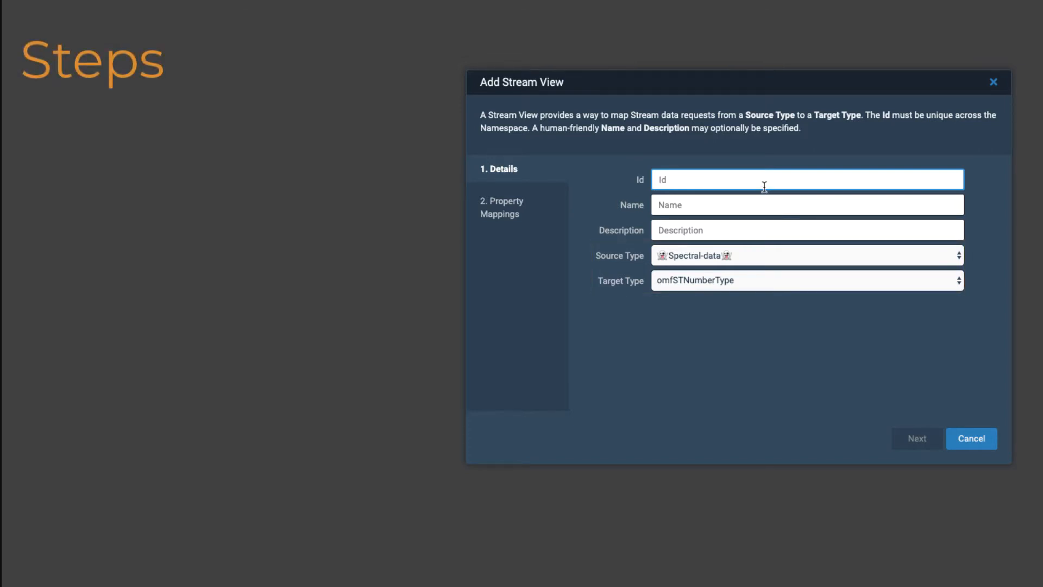
text(Weather_Update)
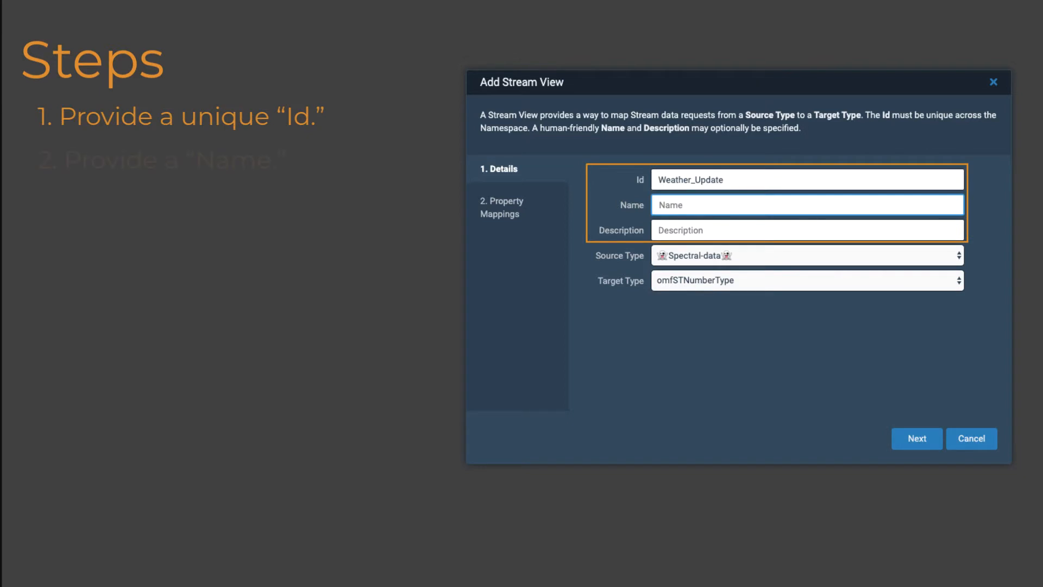
text(Weather_Updated_Streams)
click(807, 230)
text(Updated streams for v2 of weather data)
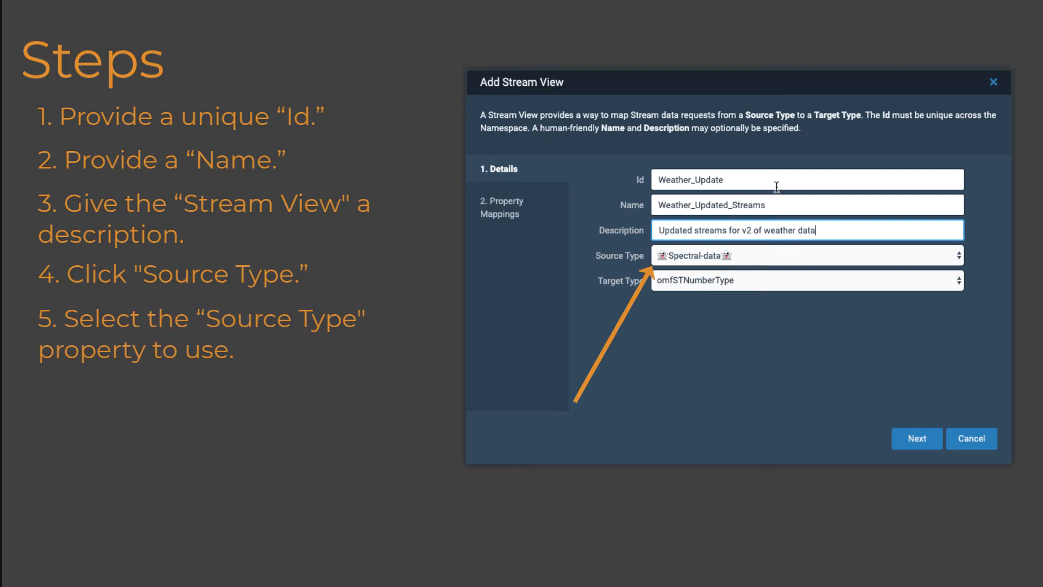
Choose WeatherData-v1 as source type and WeatherData-v2 as target type
click(805, 254)
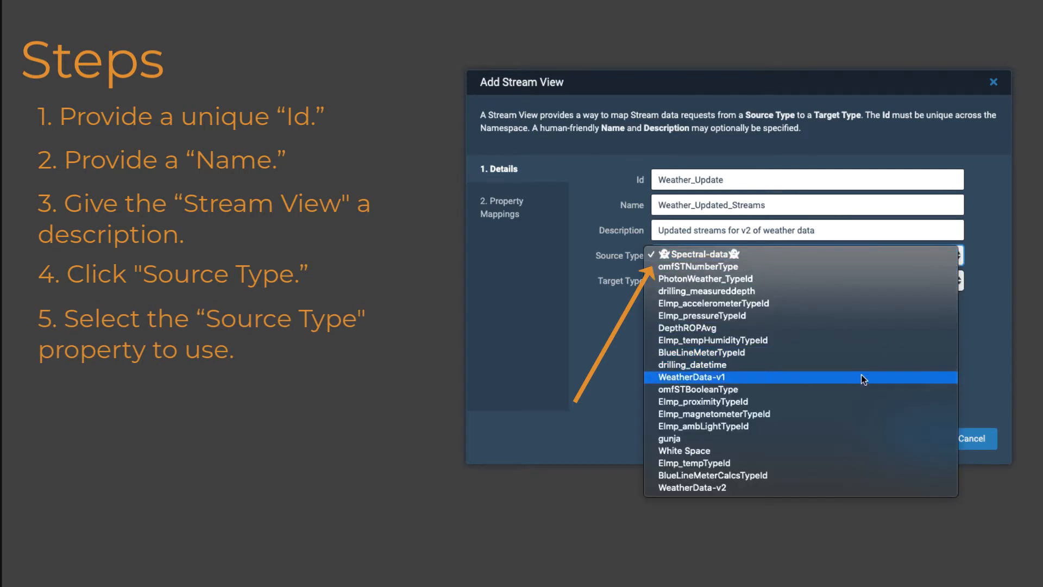
click(692, 377)
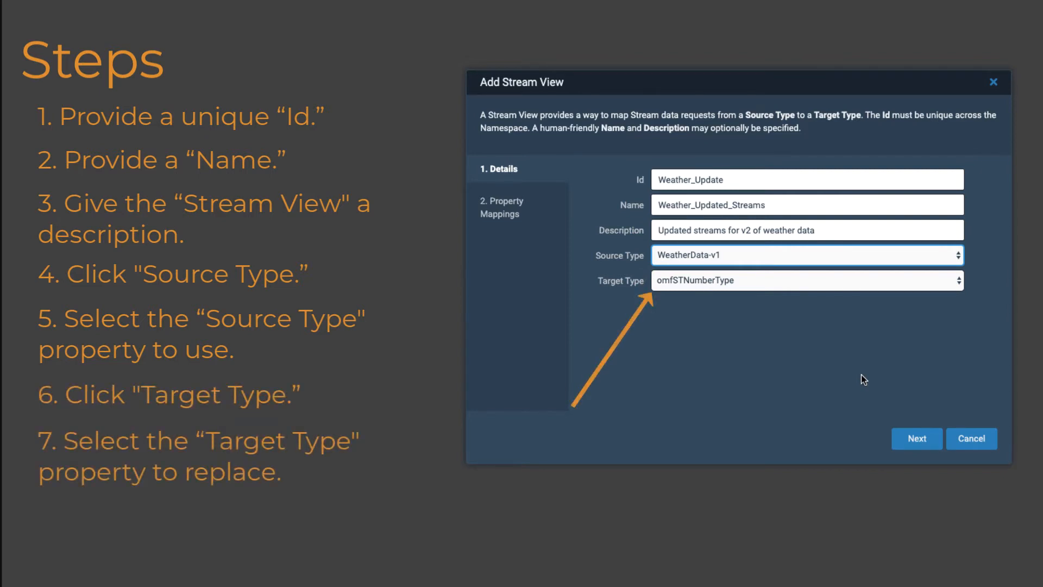
click(808, 280)
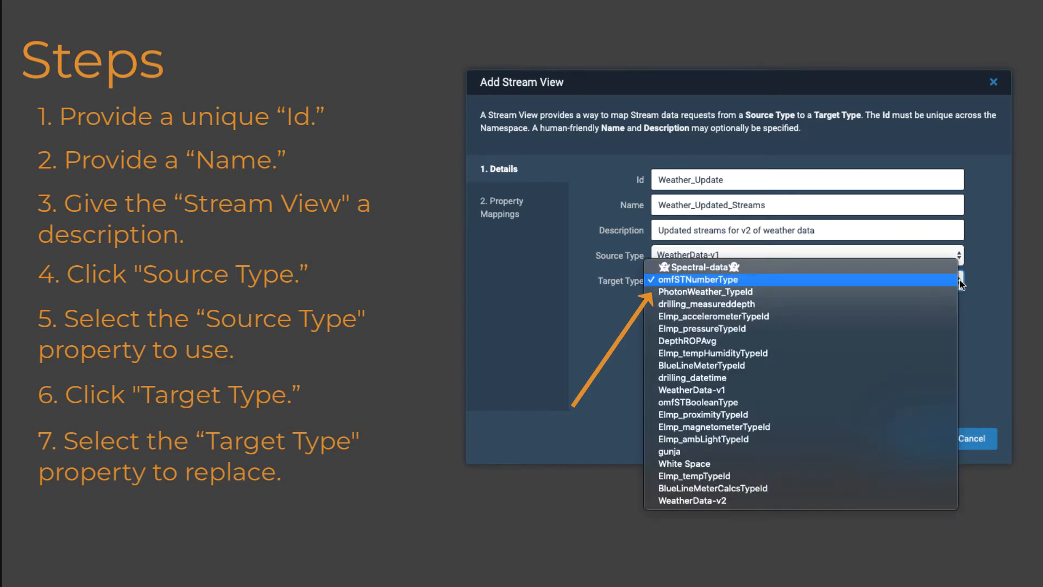
mouse_move(821, 503)
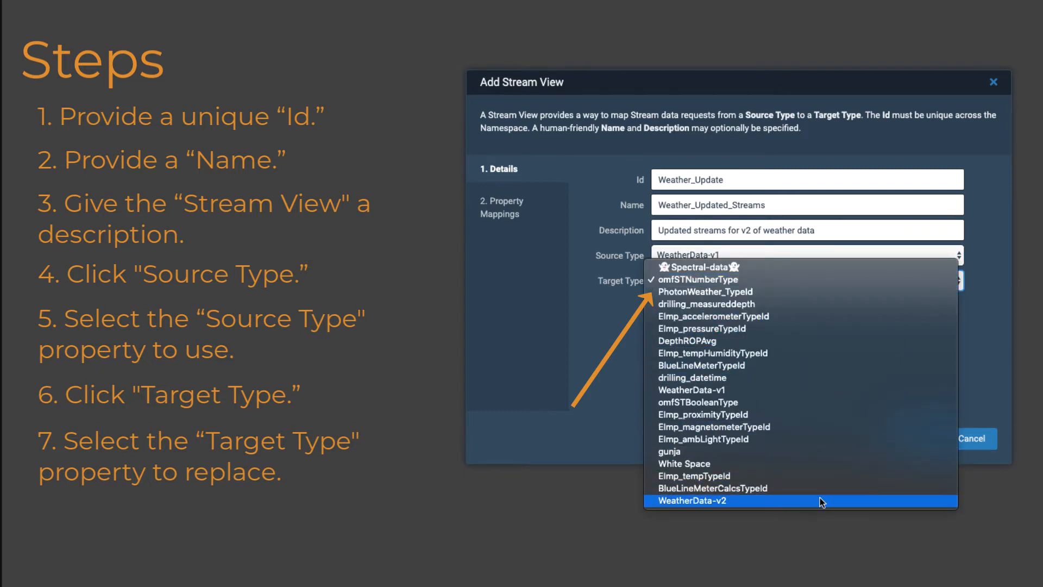
click(691, 501)
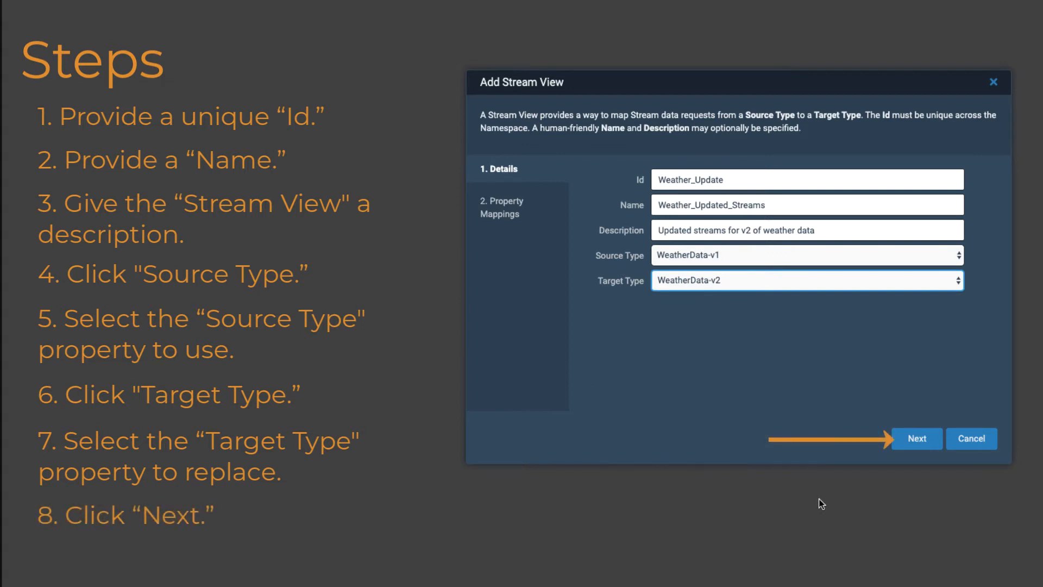
Continue to Property Mappings and add a blank mapping row
click(917, 438)
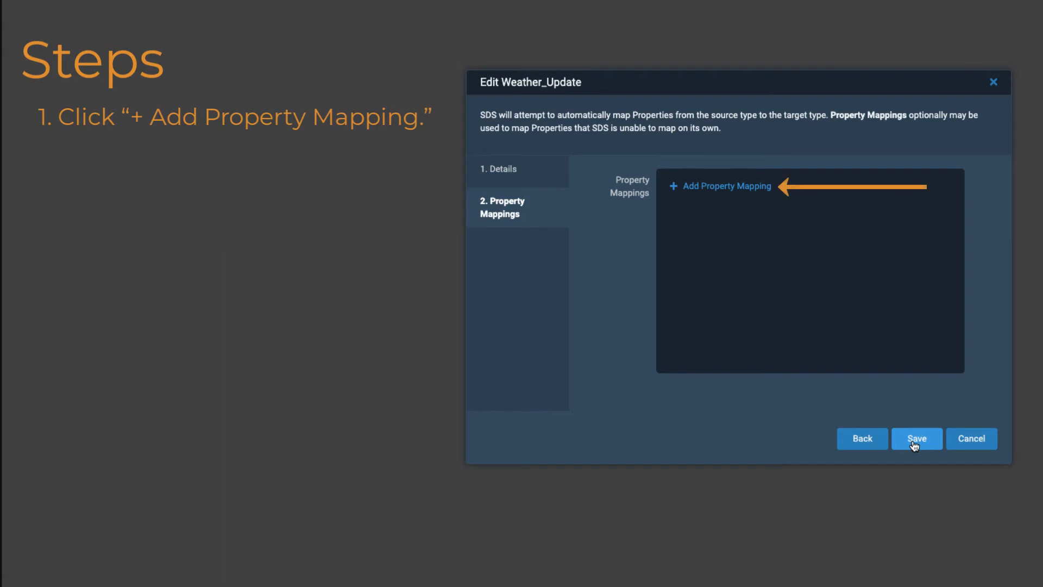
click(719, 186)
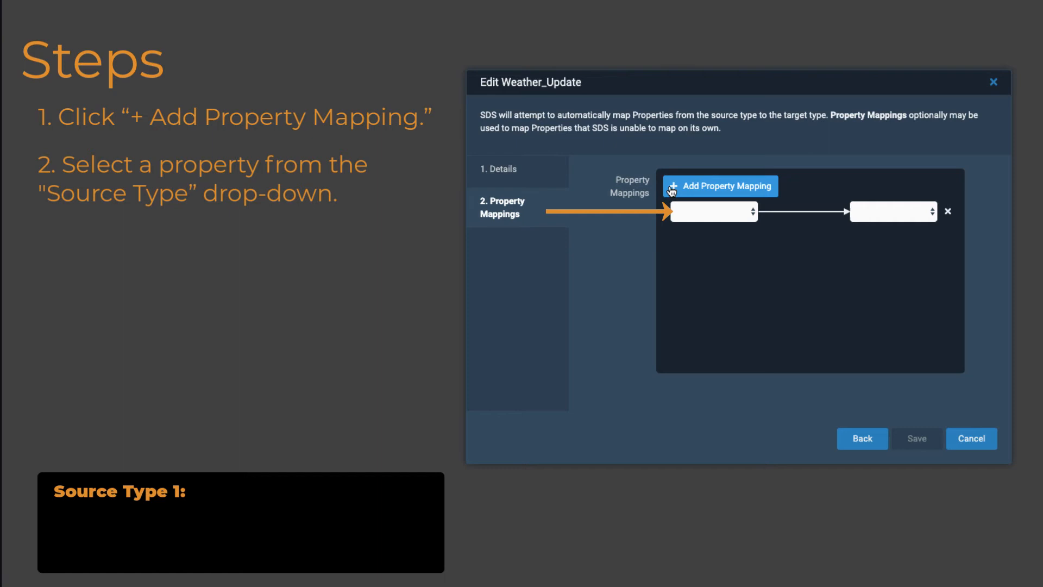
Map BarometricPressureAbsolute to BarometricPressureRelative in the first mapping row
click(712, 212)
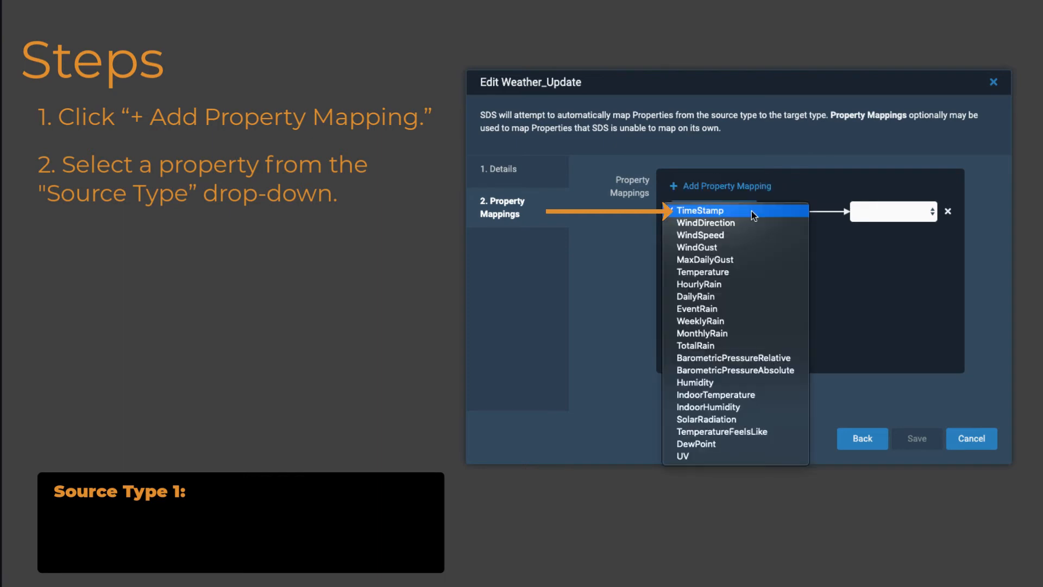
mouse_move(749, 370)
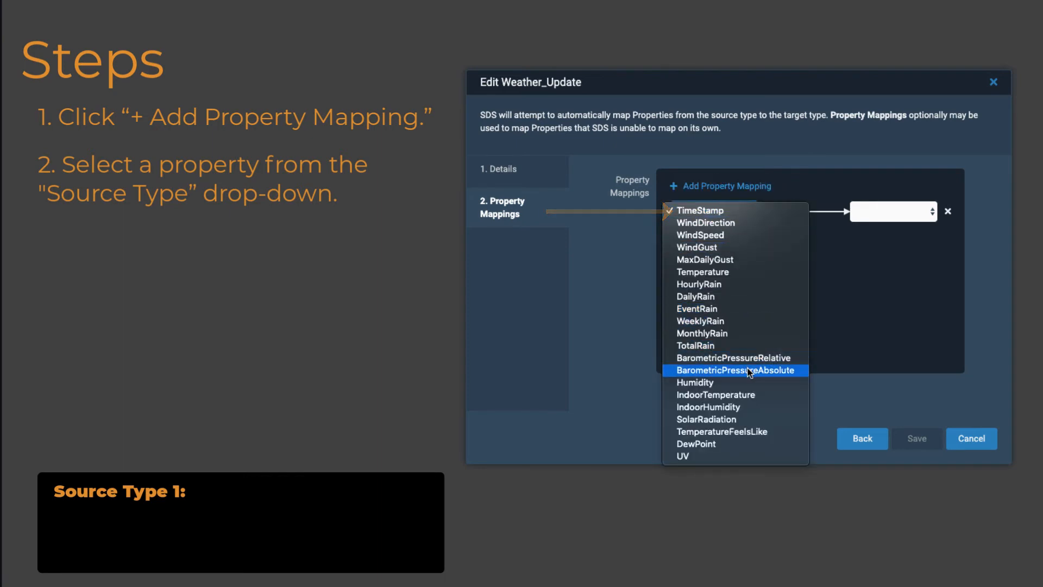
click(733, 371)
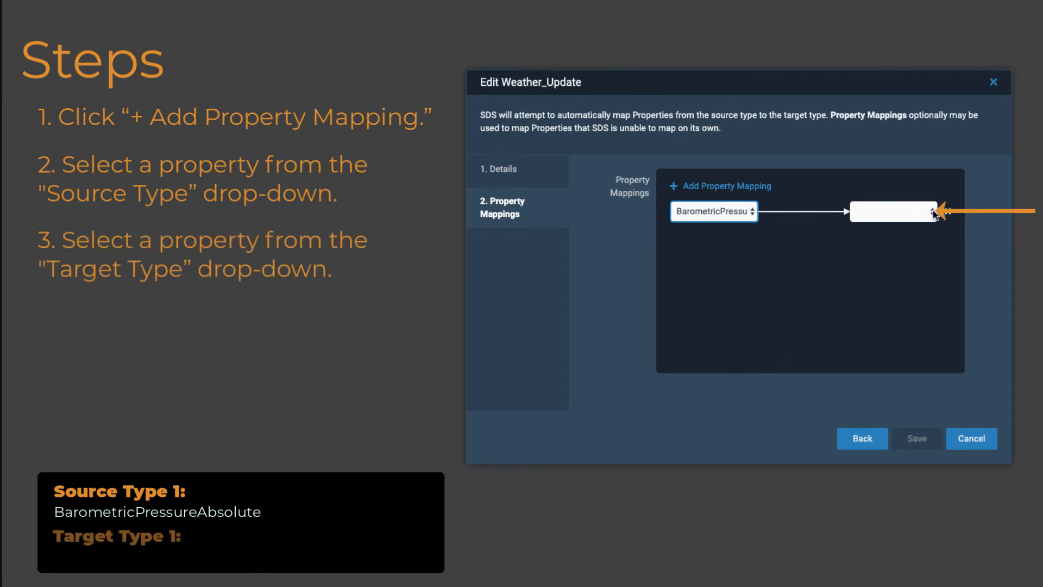
click(891, 212)
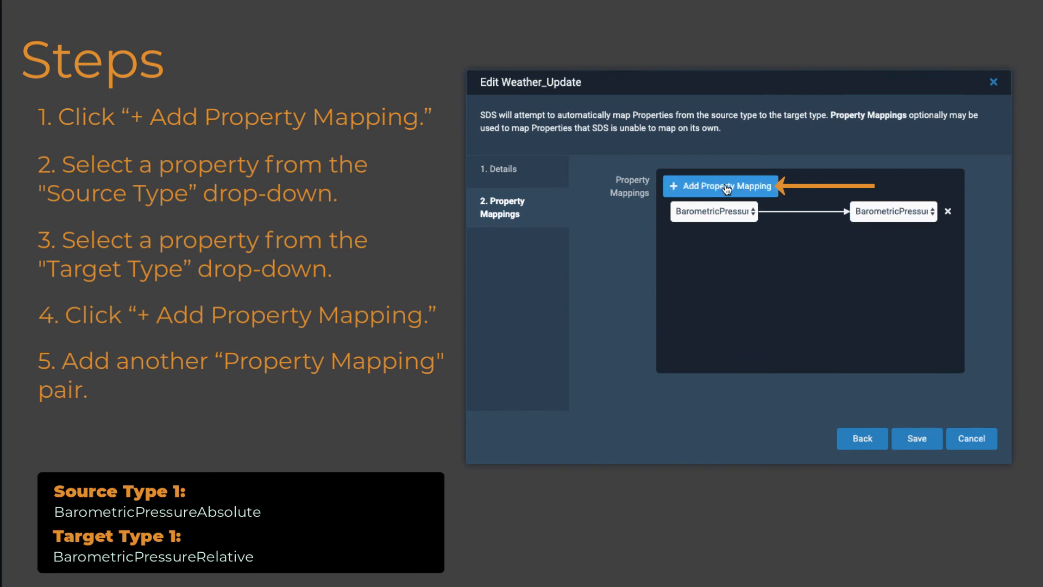
Add a second mapping Humidity to IndoorHumidity and save the Weather_Update stream view
click(719, 186)
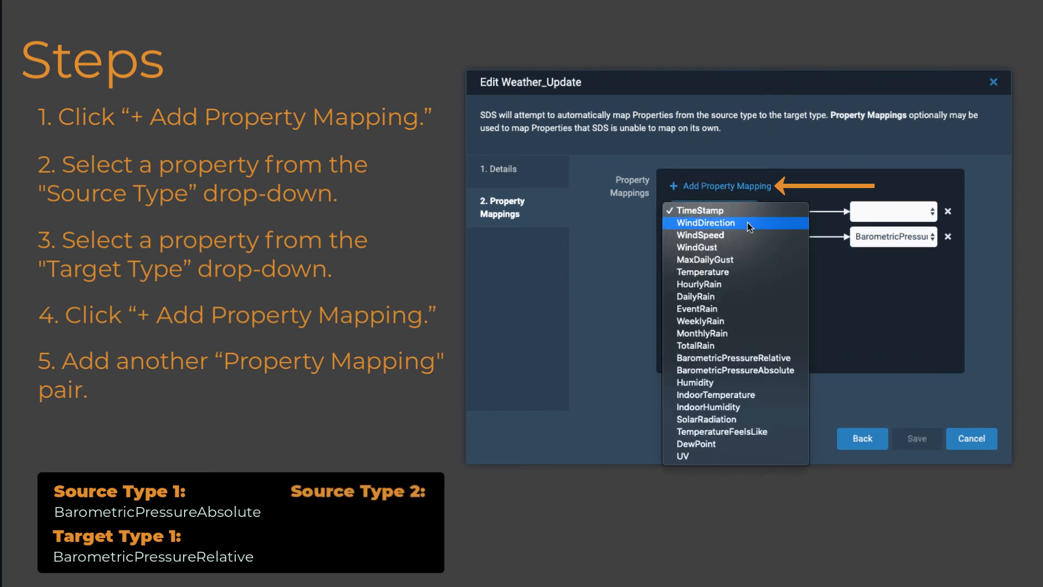
click(694, 381)
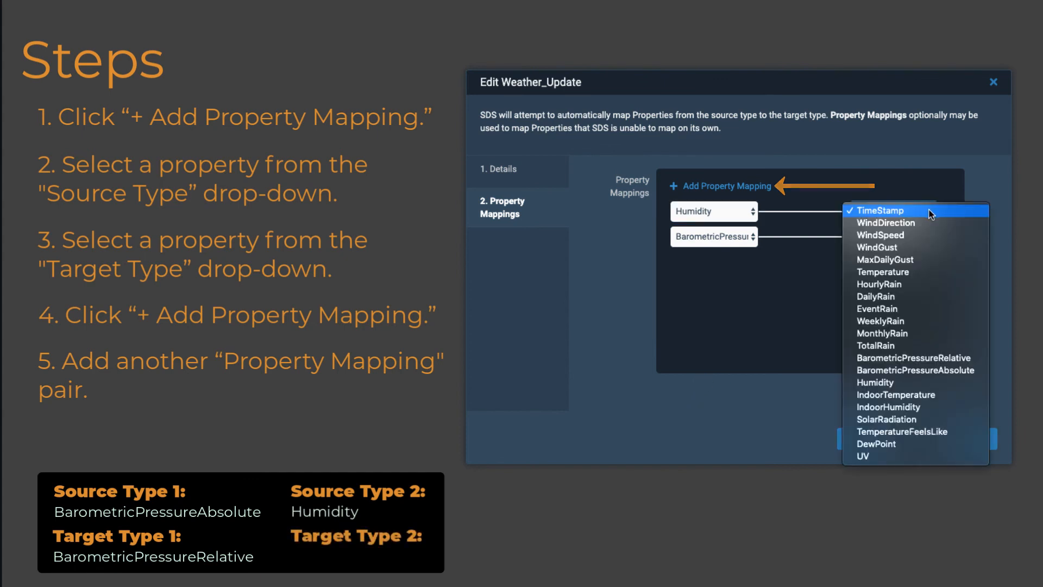
click(894, 406)
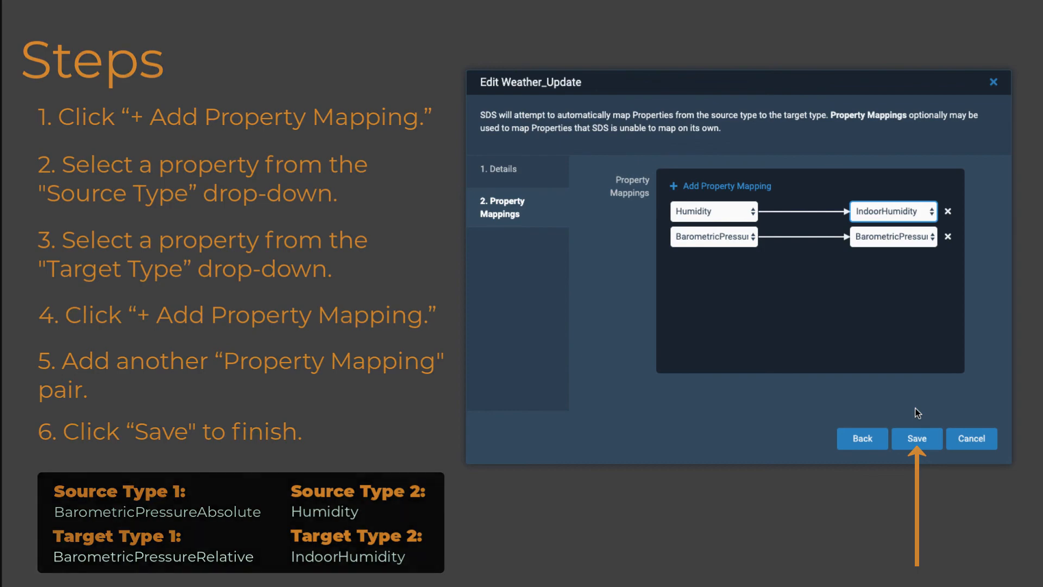
click(917, 438)
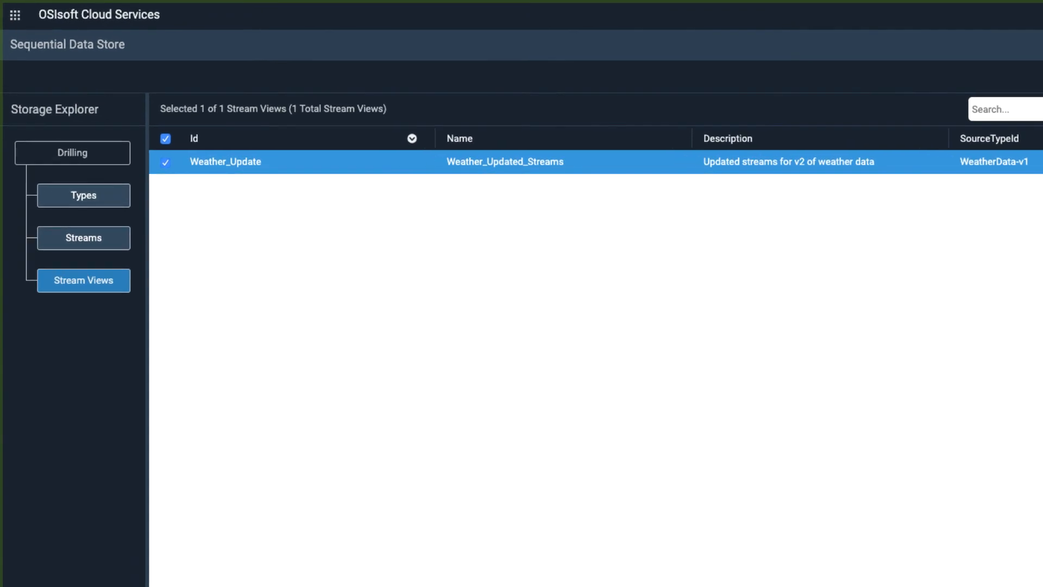